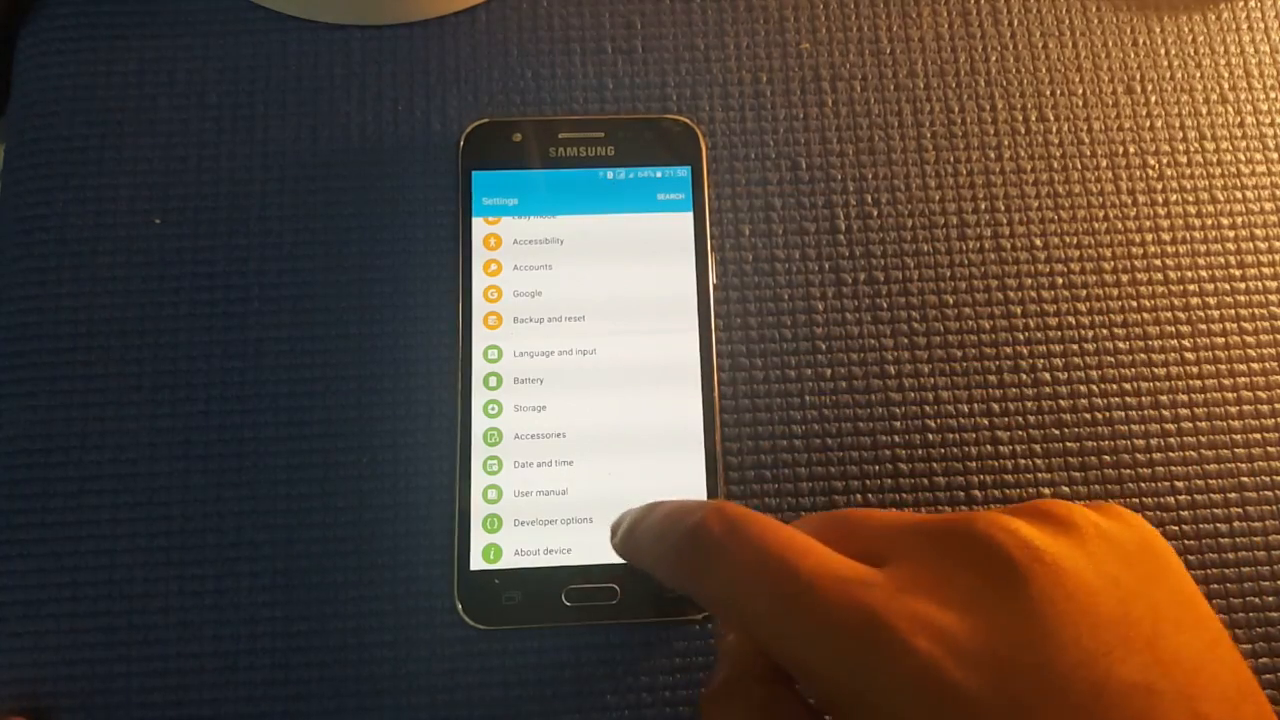
Tap Build number in About device > Software info to confirm developer mode is already enabled
click(542, 551)
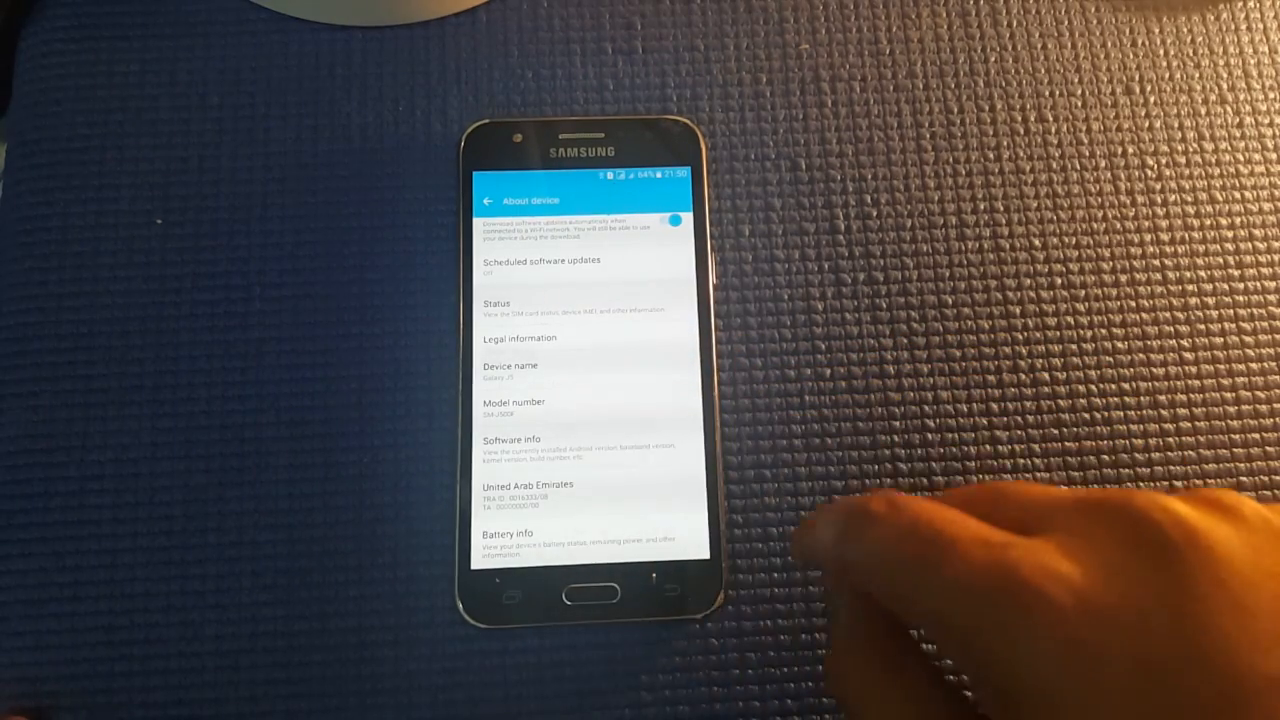
click(513, 448)
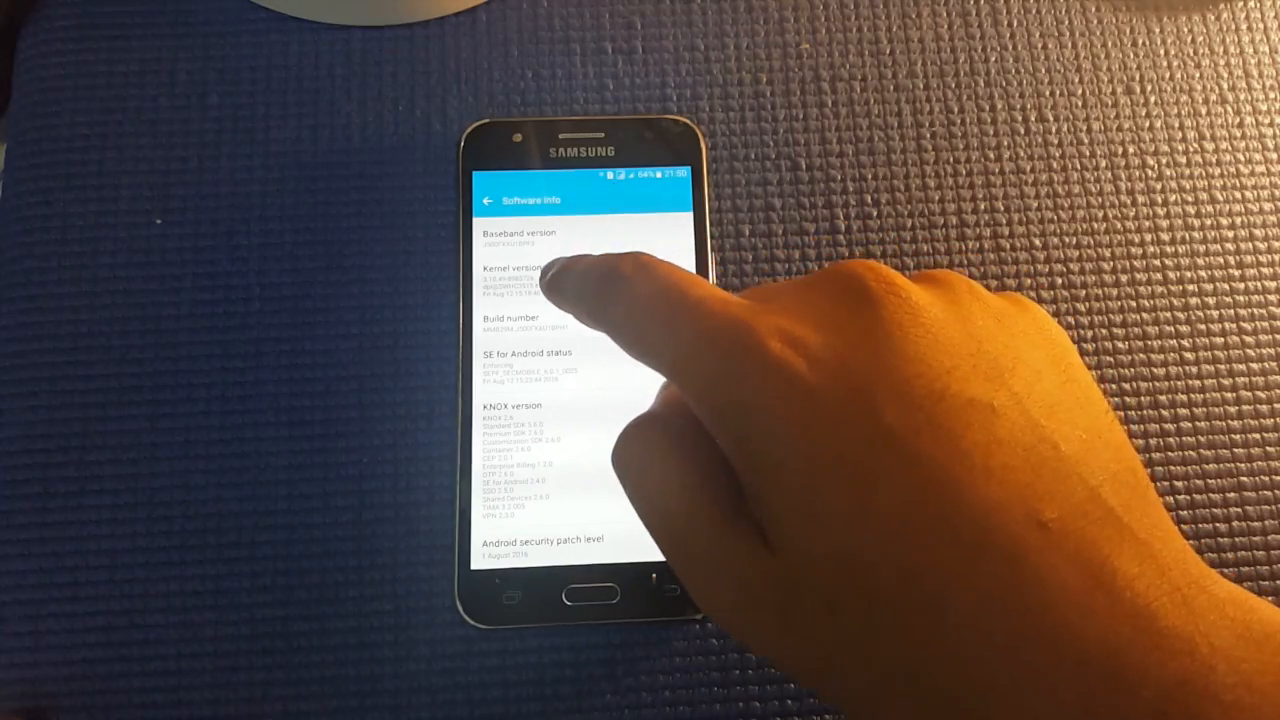
click(517, 318)
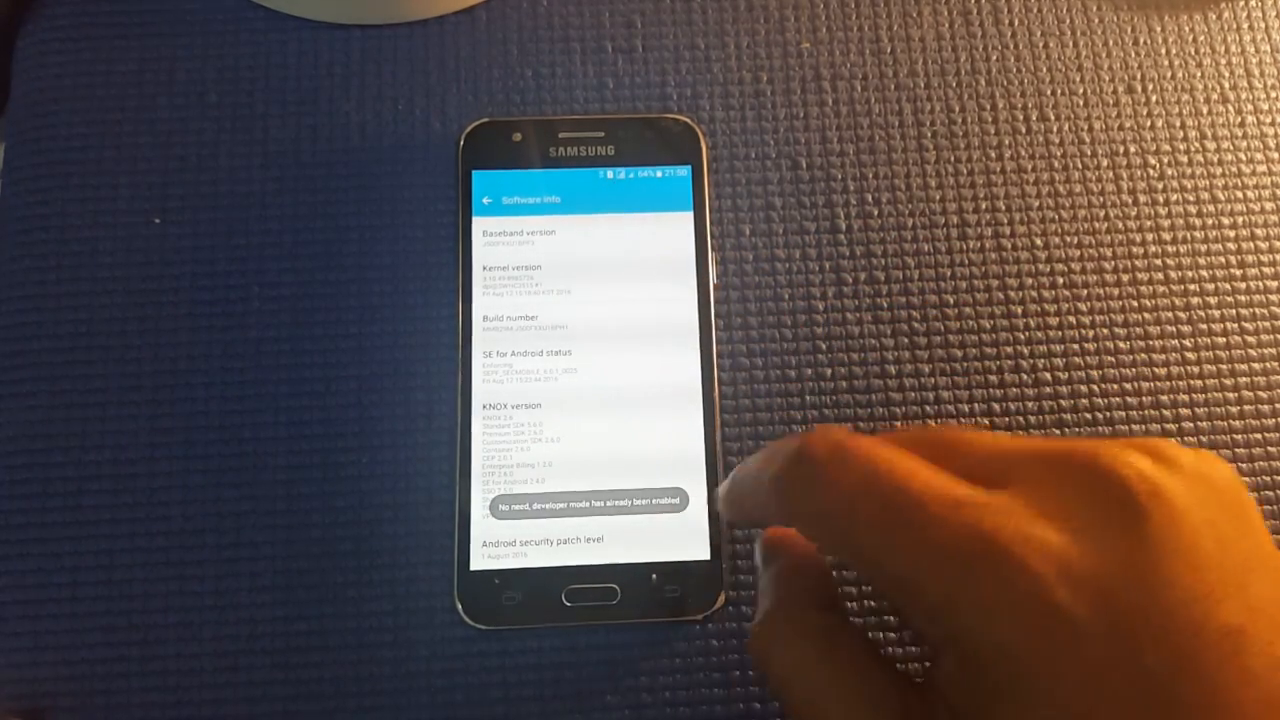
Go back to the main Settings list and open Developer options
click(486, 200)
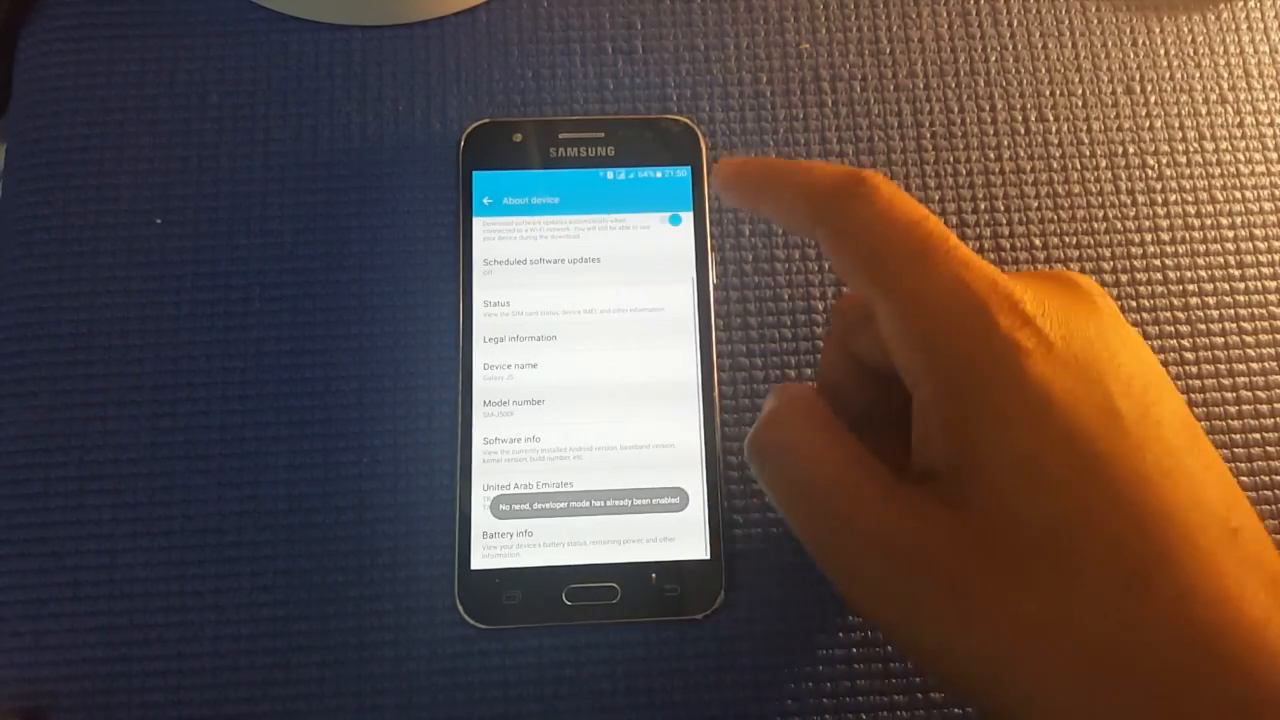
click(488, 201)
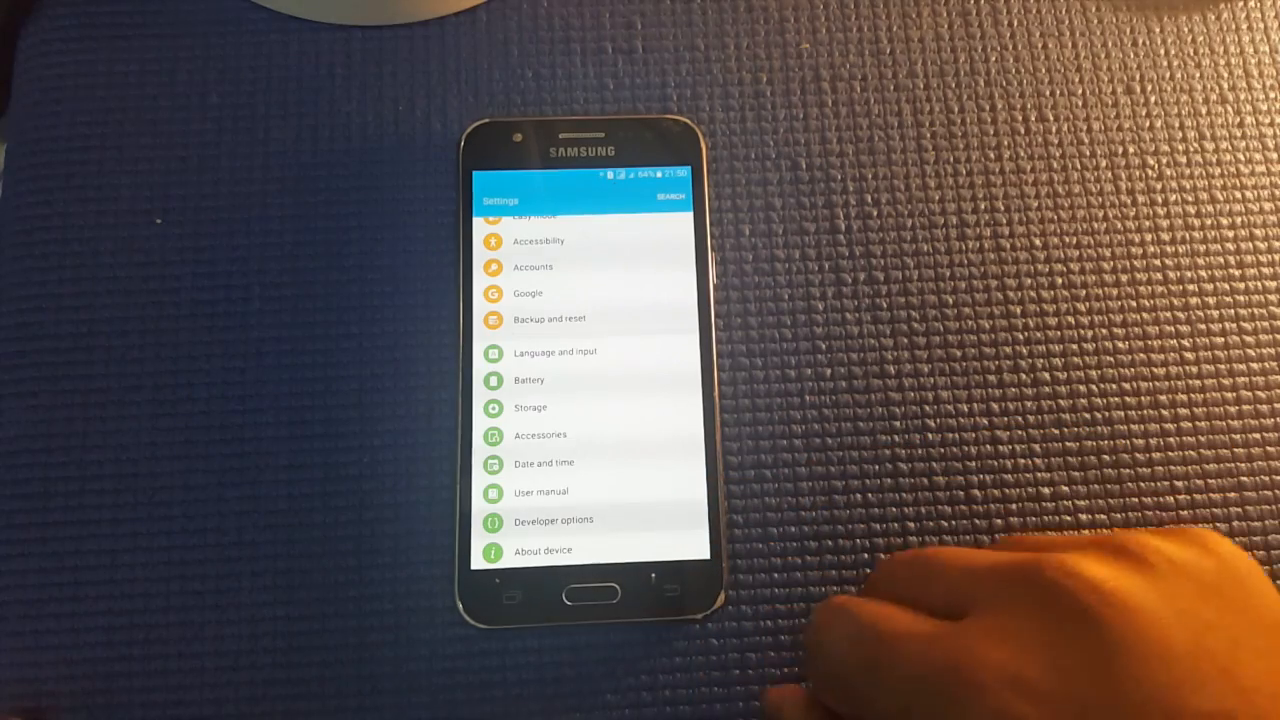
click(554, 520)
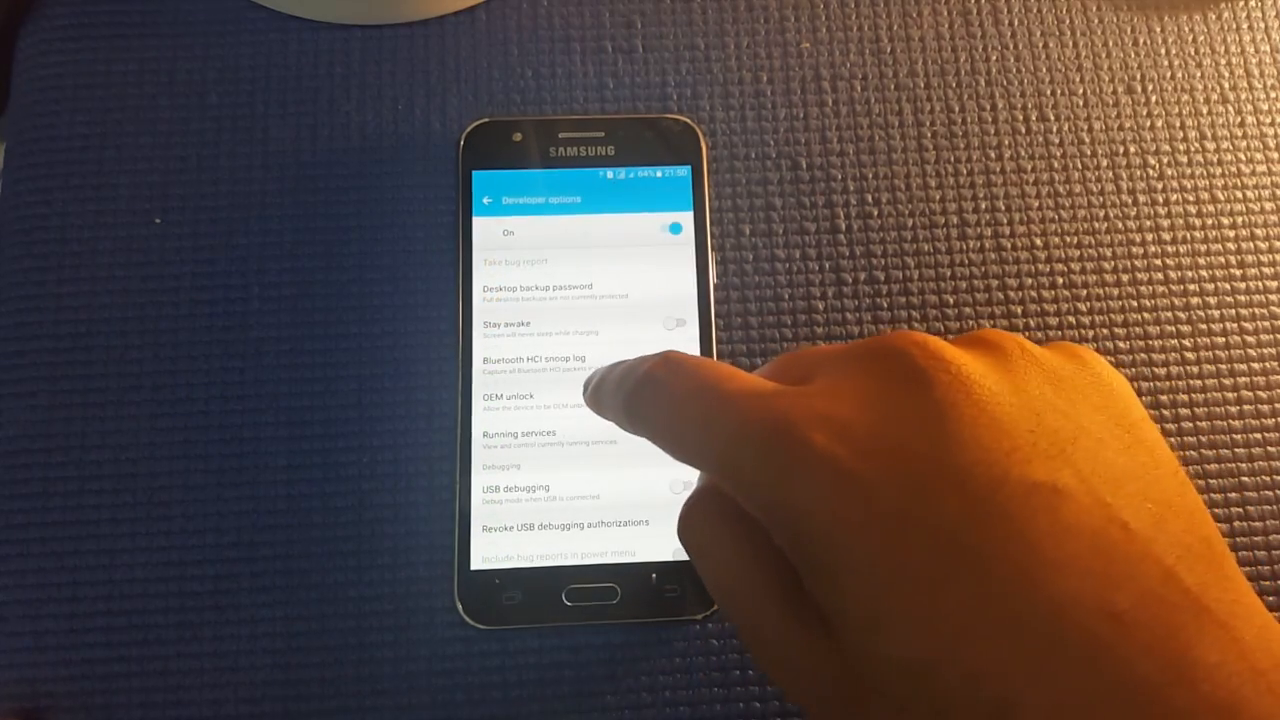
click(672, 395)
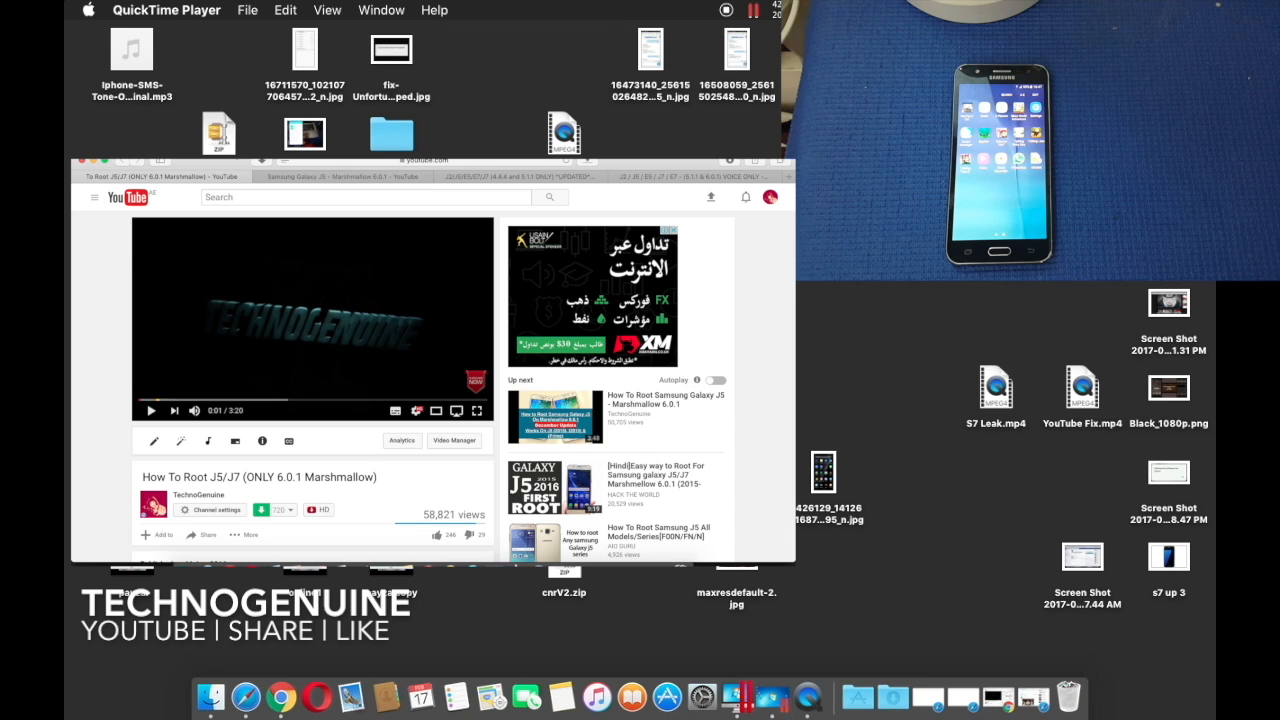
Open the 'How To Root J5/J7' Marshmallow YouTube video in the Mac browser
click(340, 176)
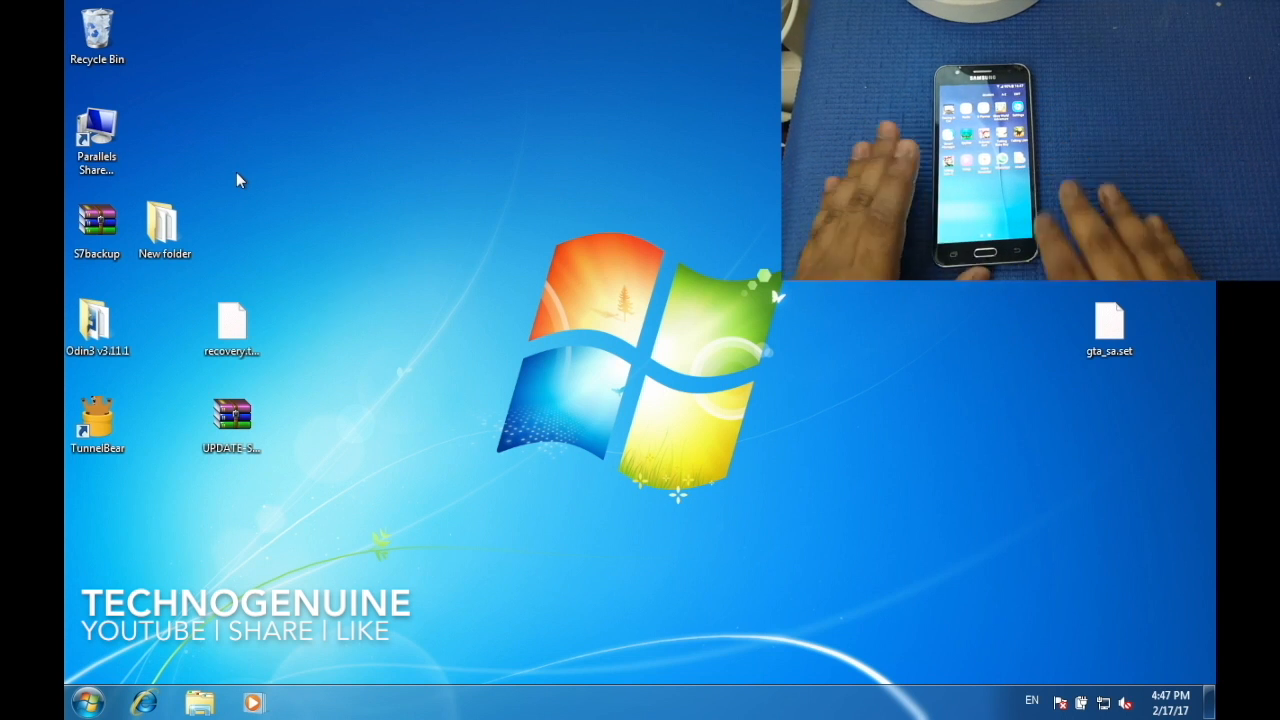
mouse_move(240, 488)
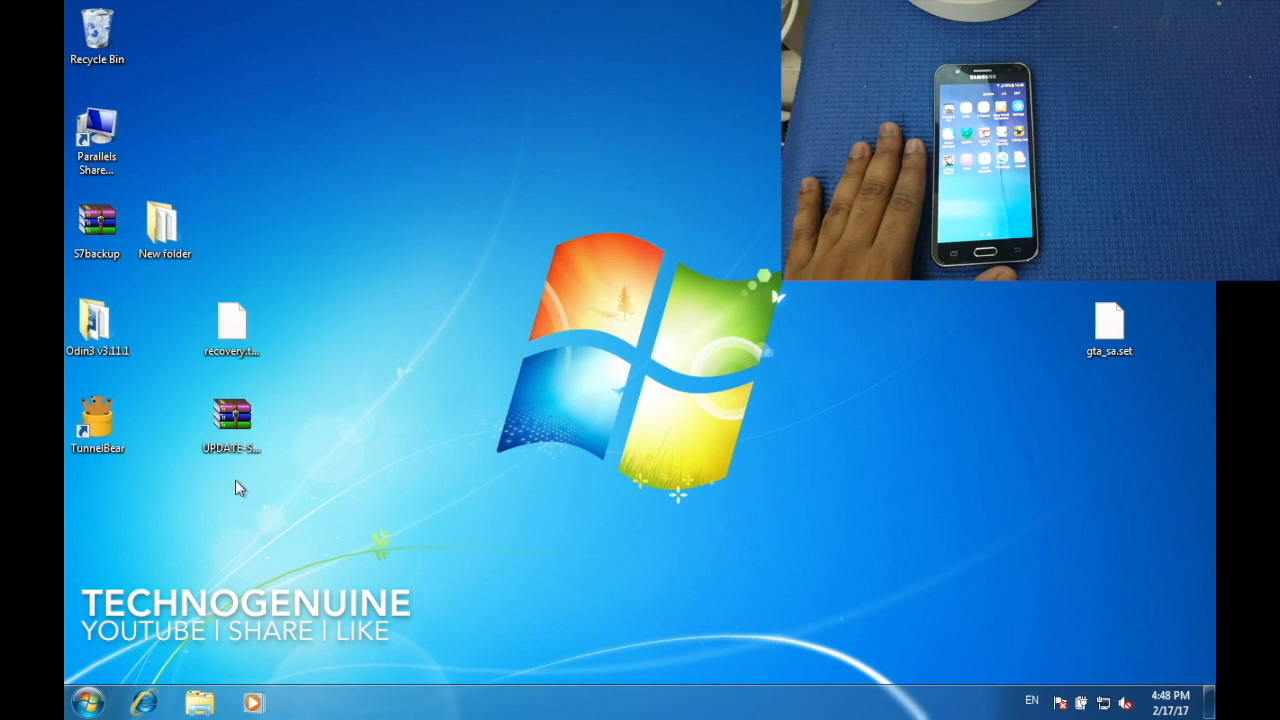
Open Windows Explorer from the taskbar to see Galaxy J5 under Computer
click(231, 420)
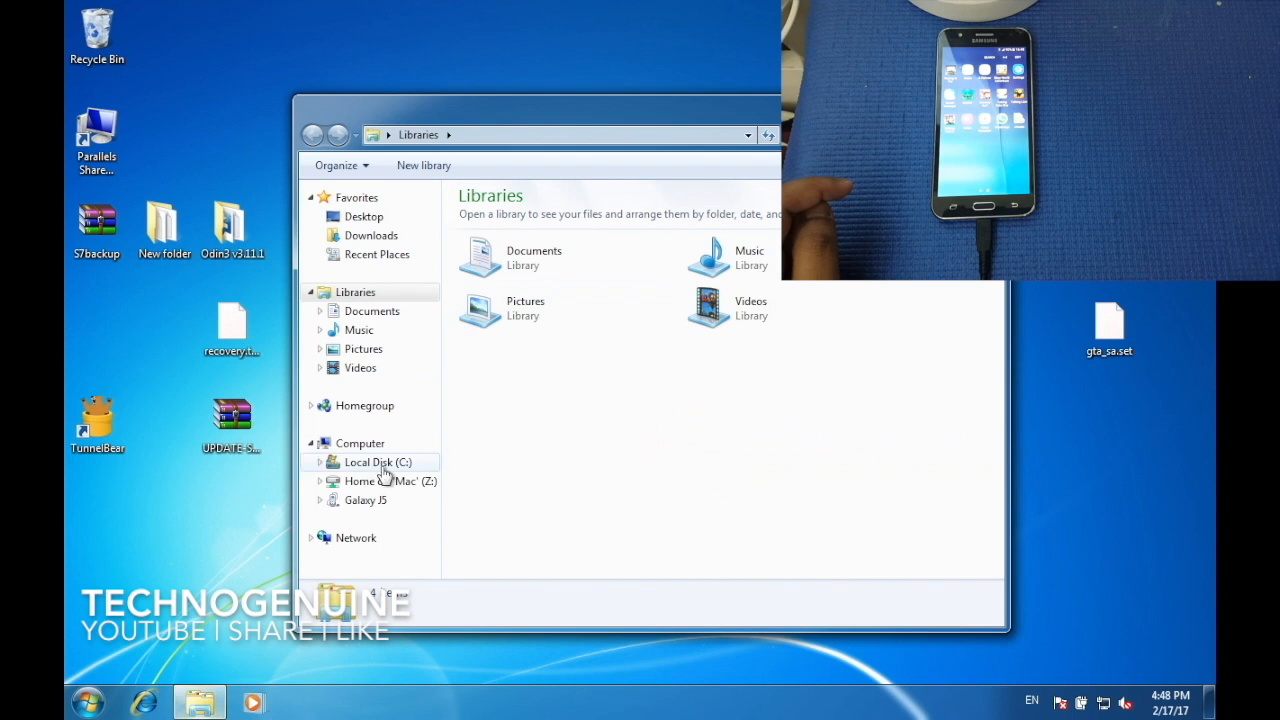
Select Galaxy J5 and choose 'Open device to view files' in AutoPlay
click(366, 500)
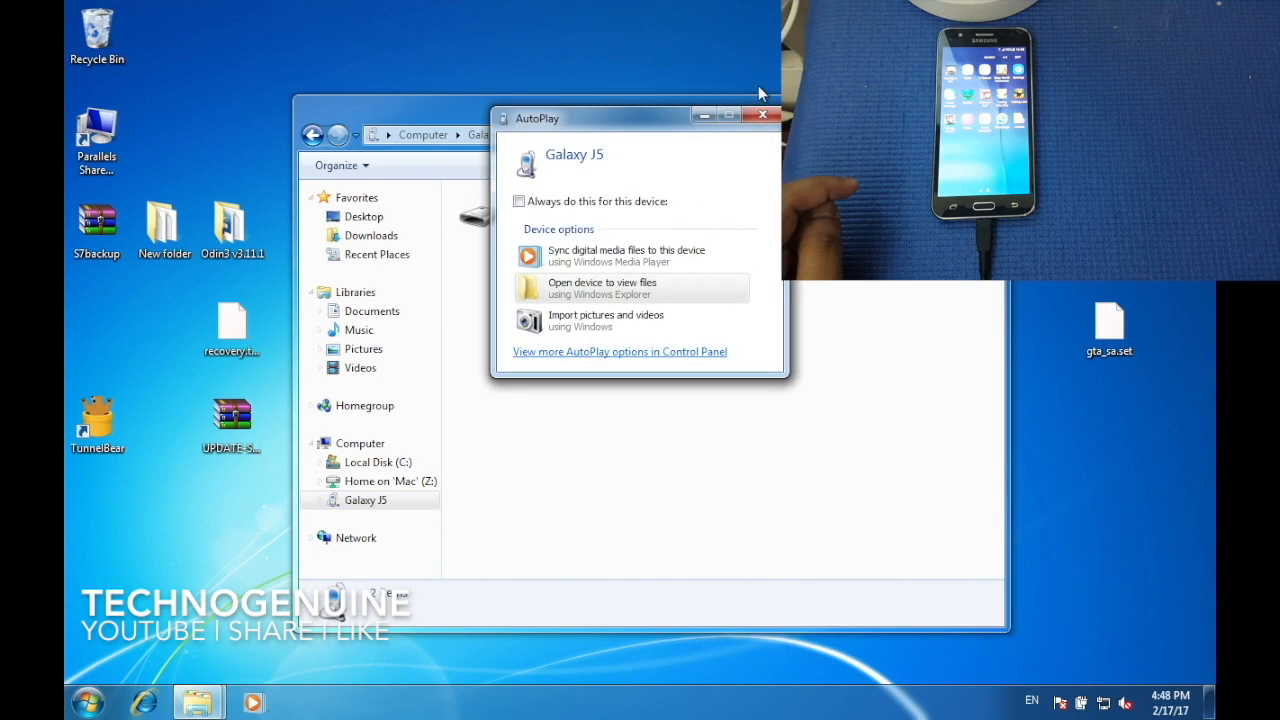
click(603, 287)
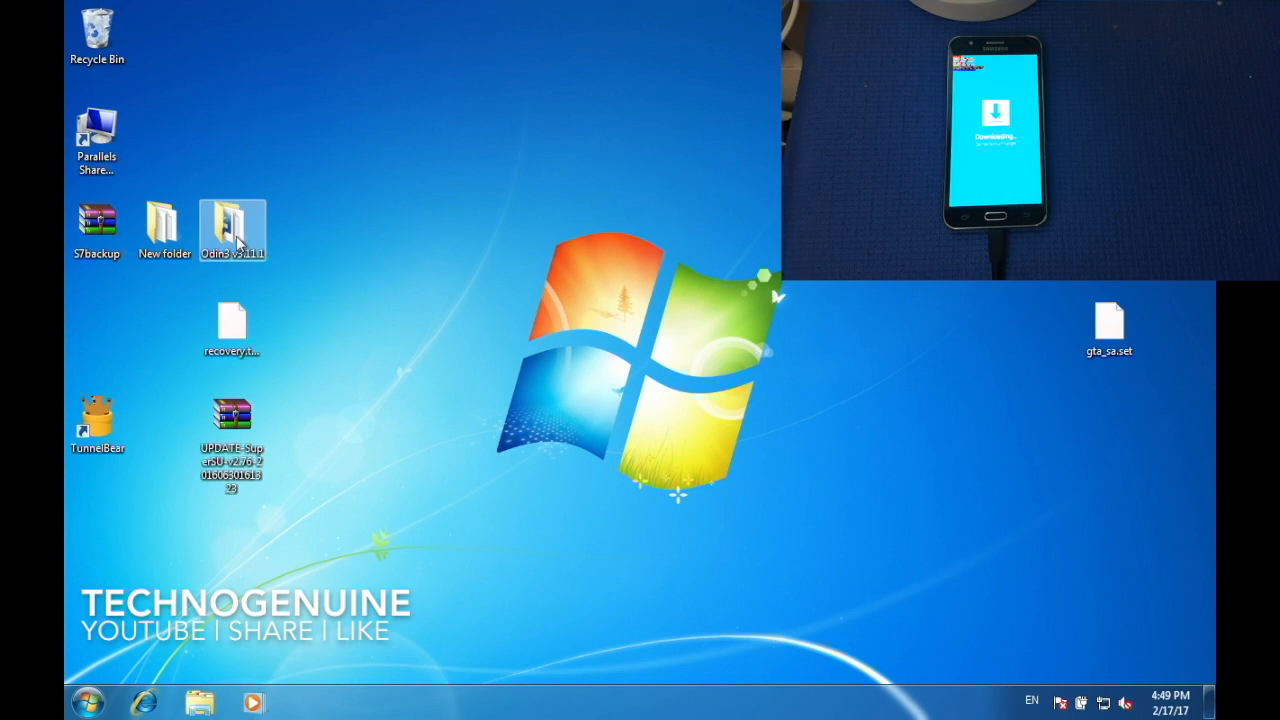
Launch Odin3_v3.11.1.exe from the Odin3 v3.11.1 folder
double_click(232, 225)
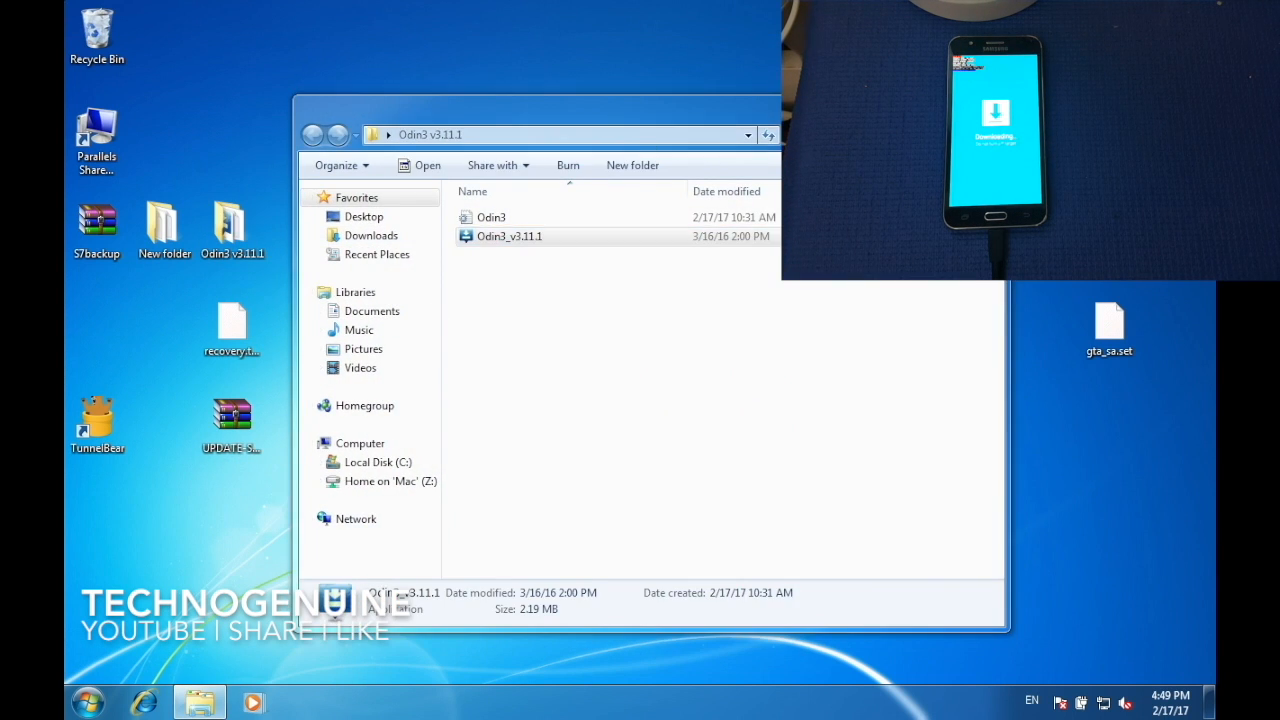
double_click(510, 236)
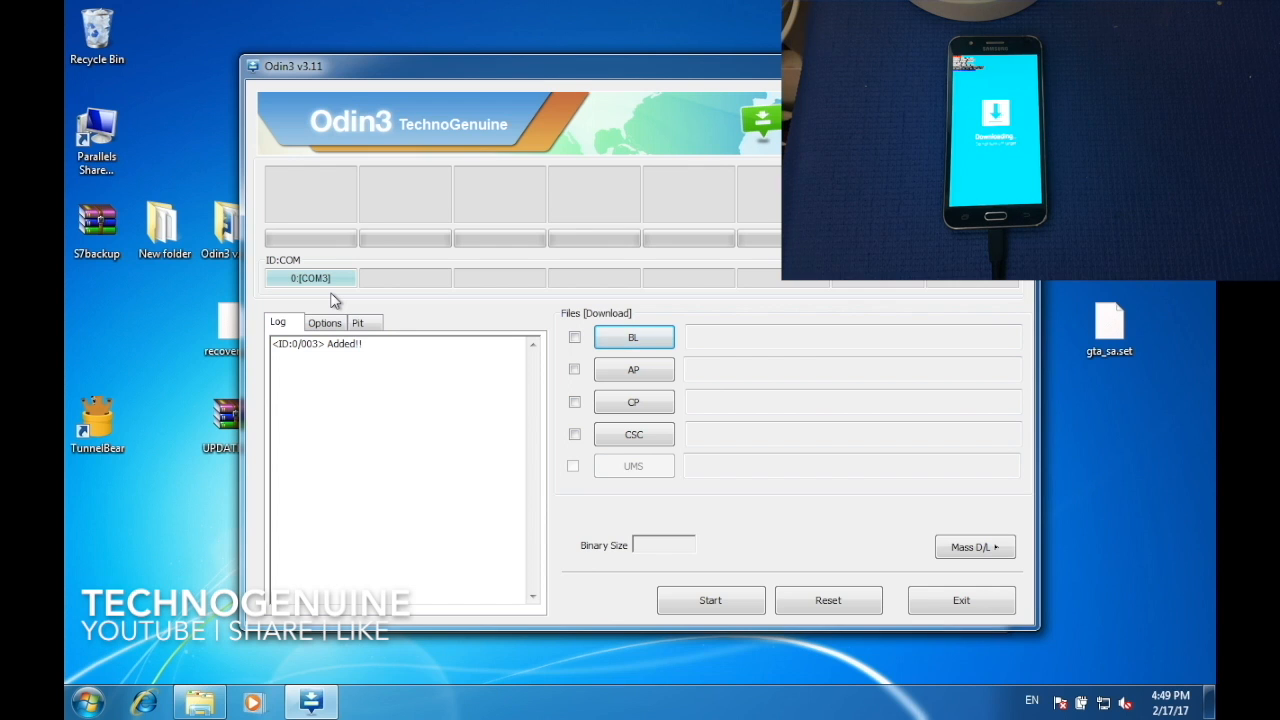
mouse_move(496, 352)
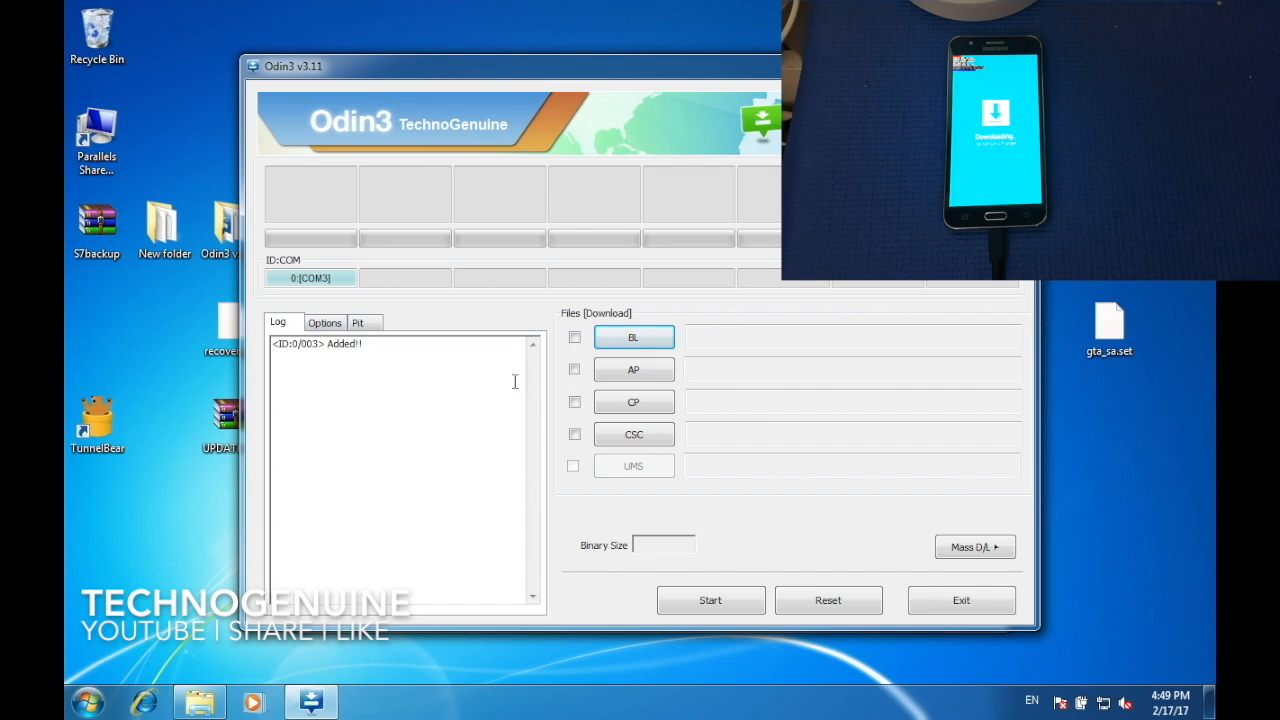
Load recovery.tar.md5 into AP and uncheck Auto Reboot under Options
click(633, 369)
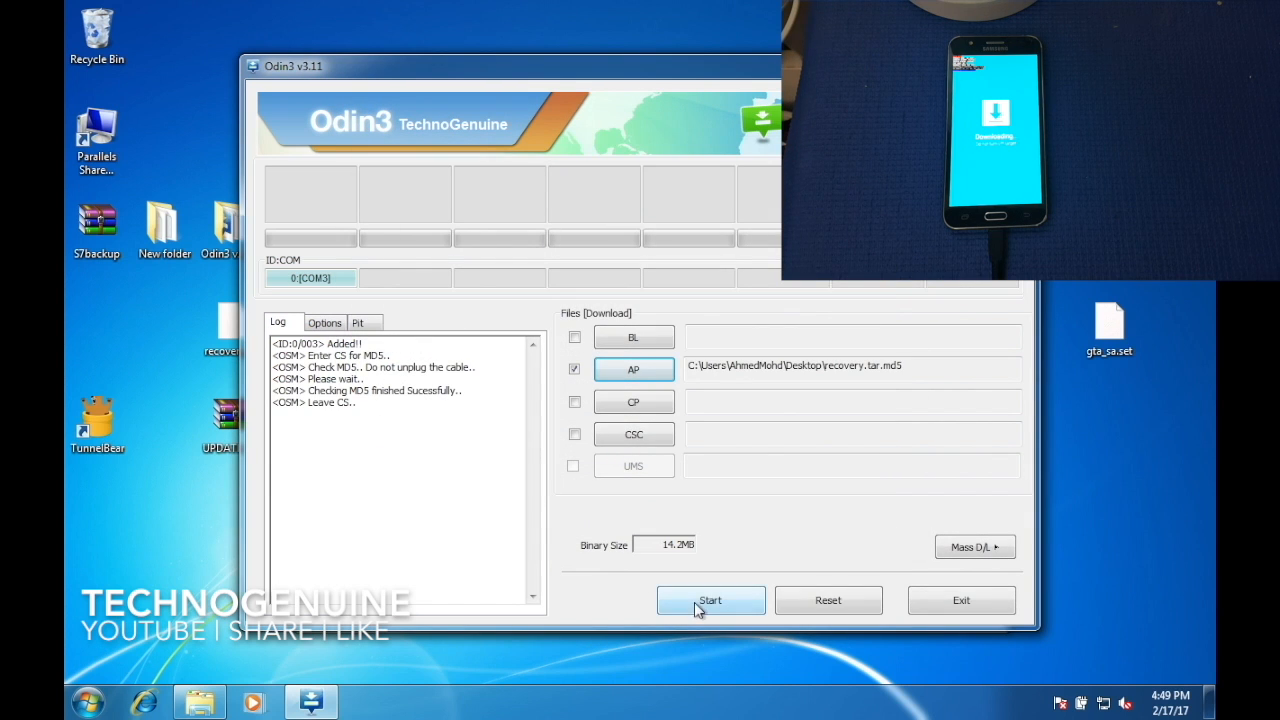
click(324, 322)
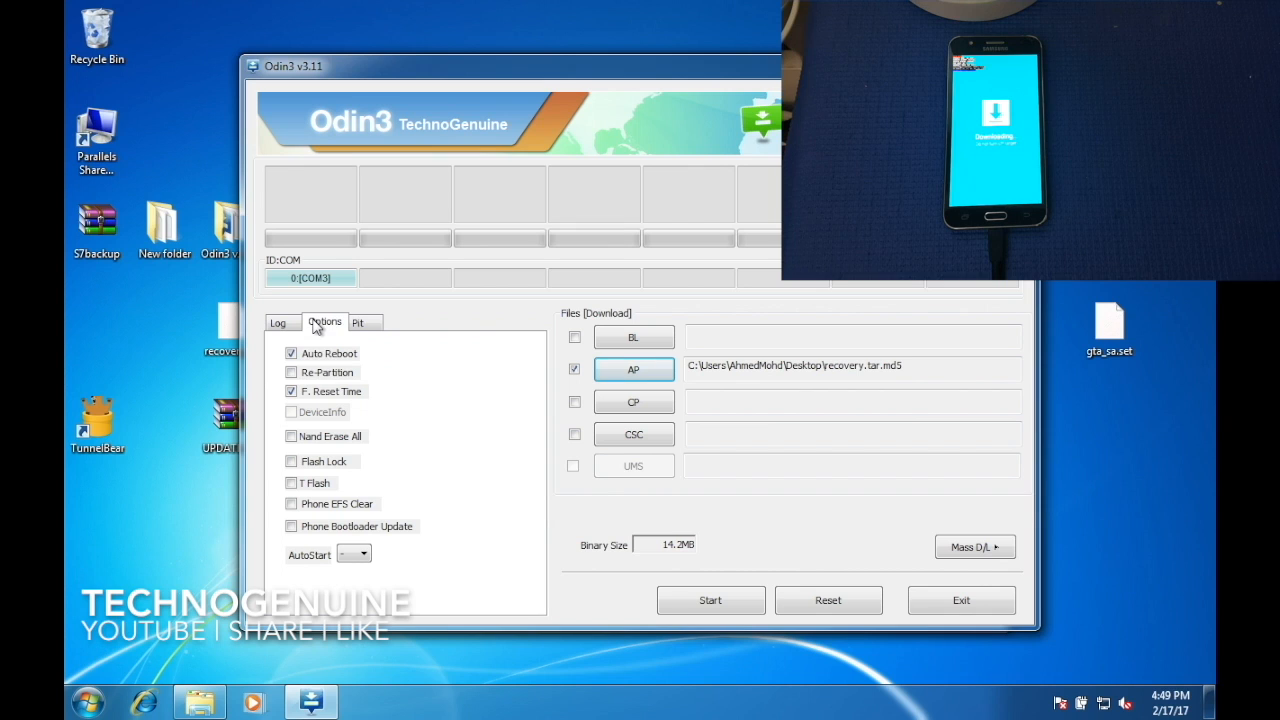
click(291, 353)
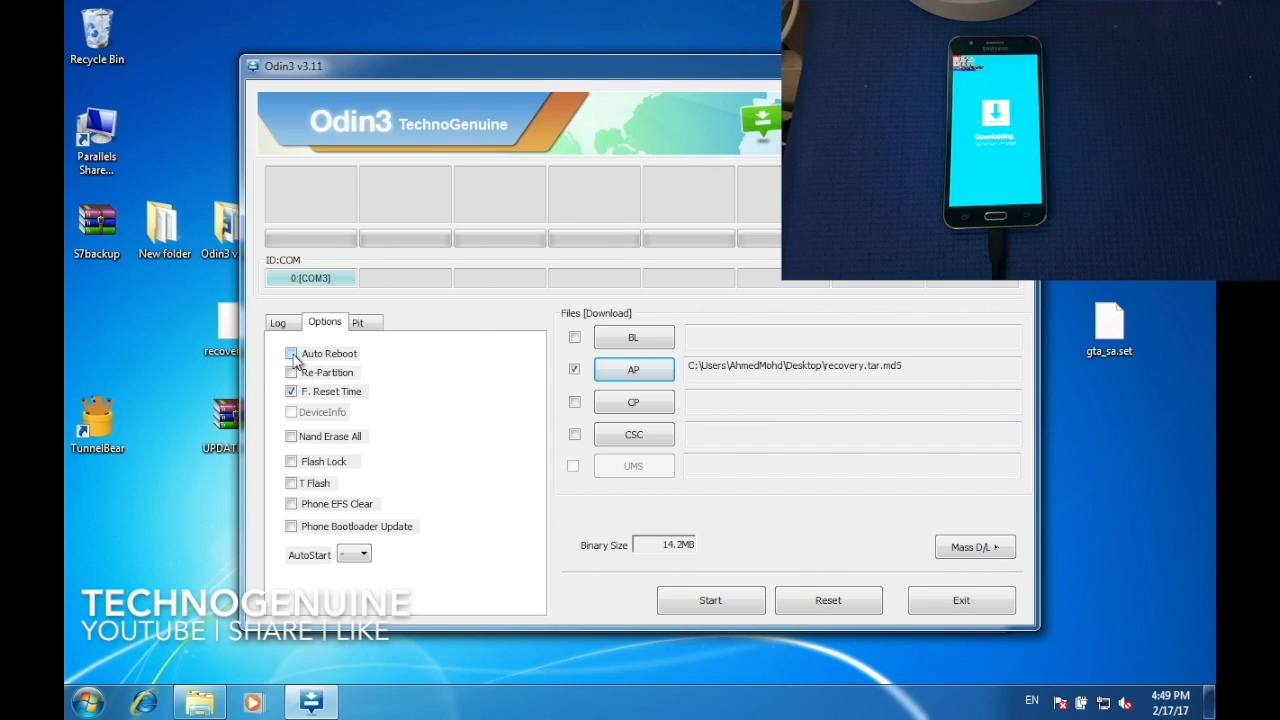
click(291, 353)
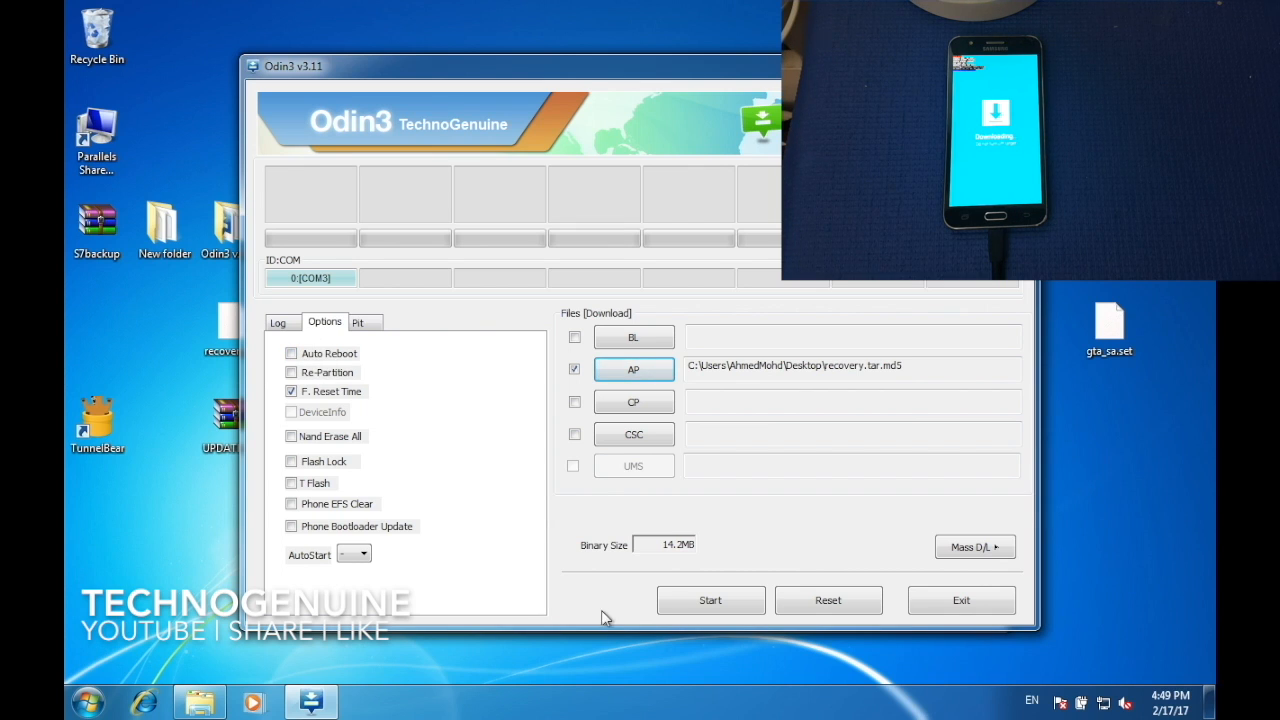
mouse_move(625, 611)
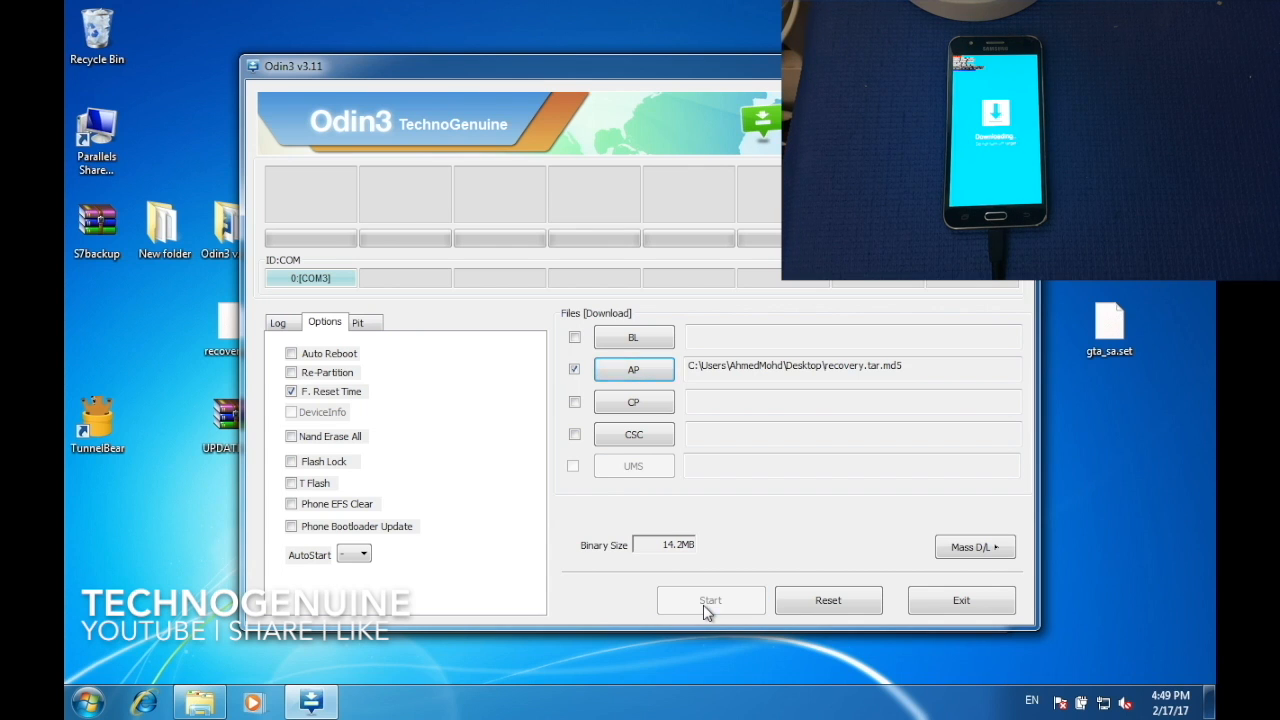
Start flashing the recovery image to the phone
click(710, 600)
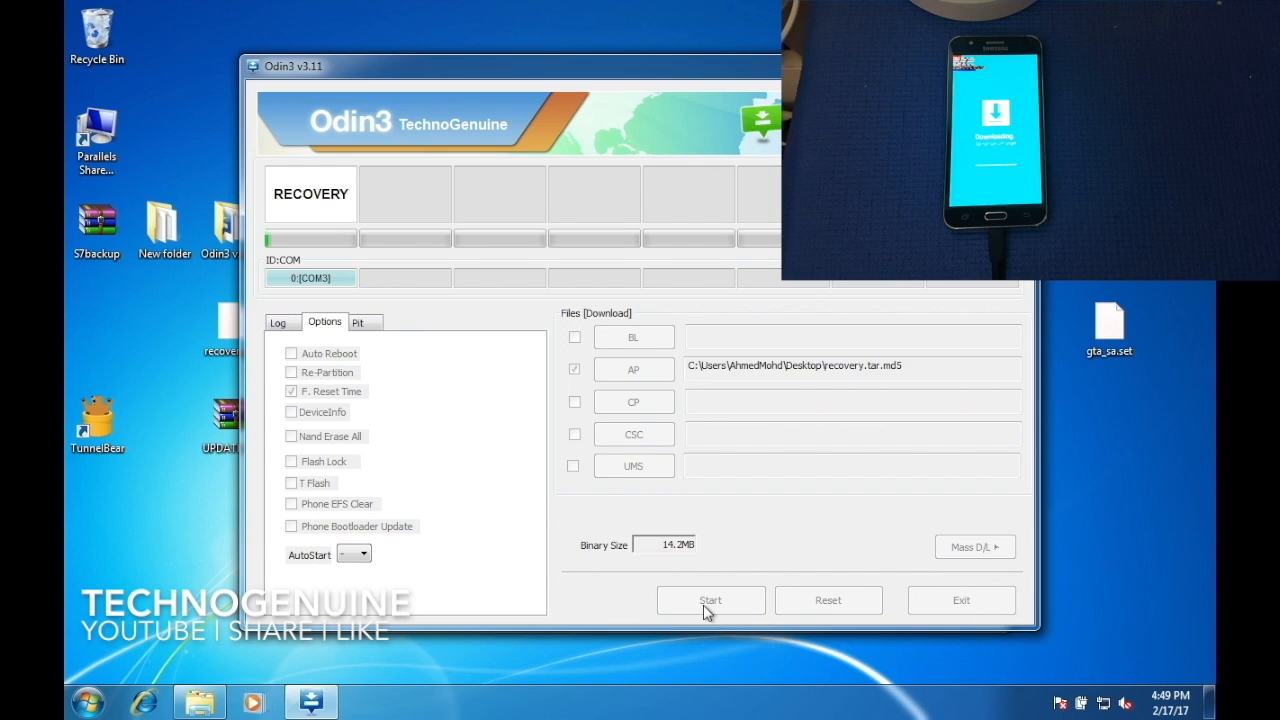
click(710, 600)
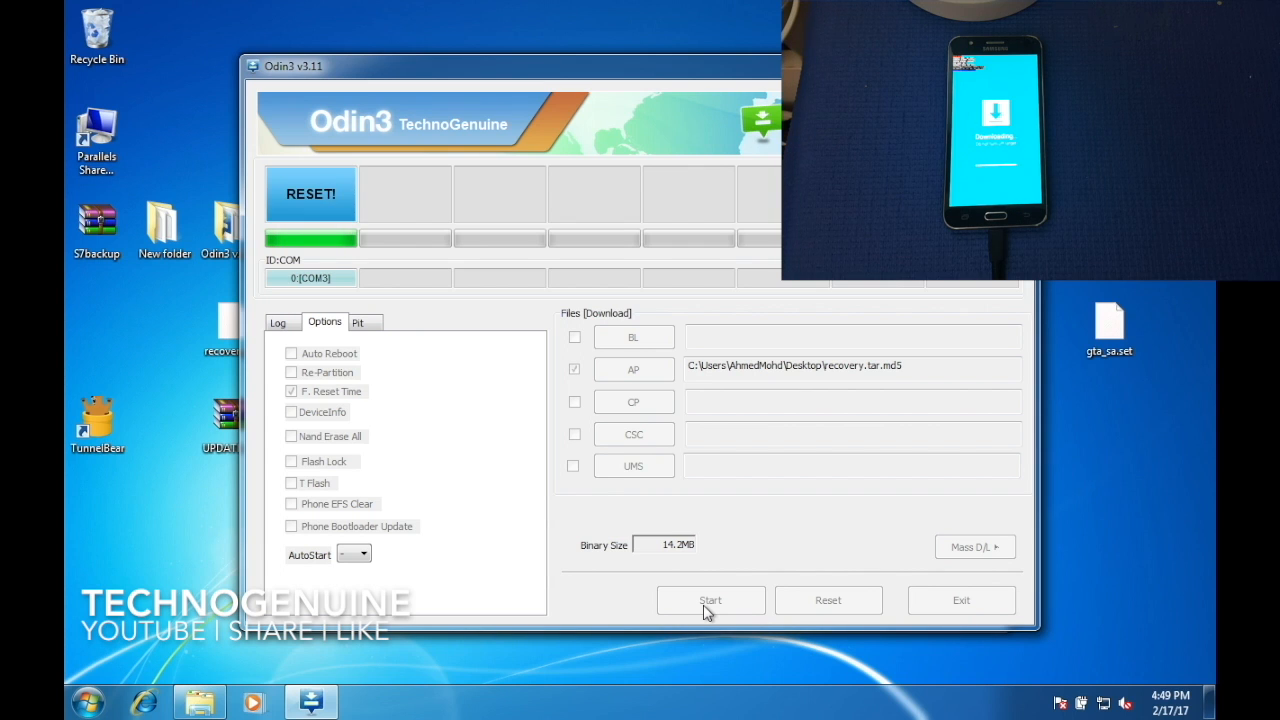
click(710, 600)
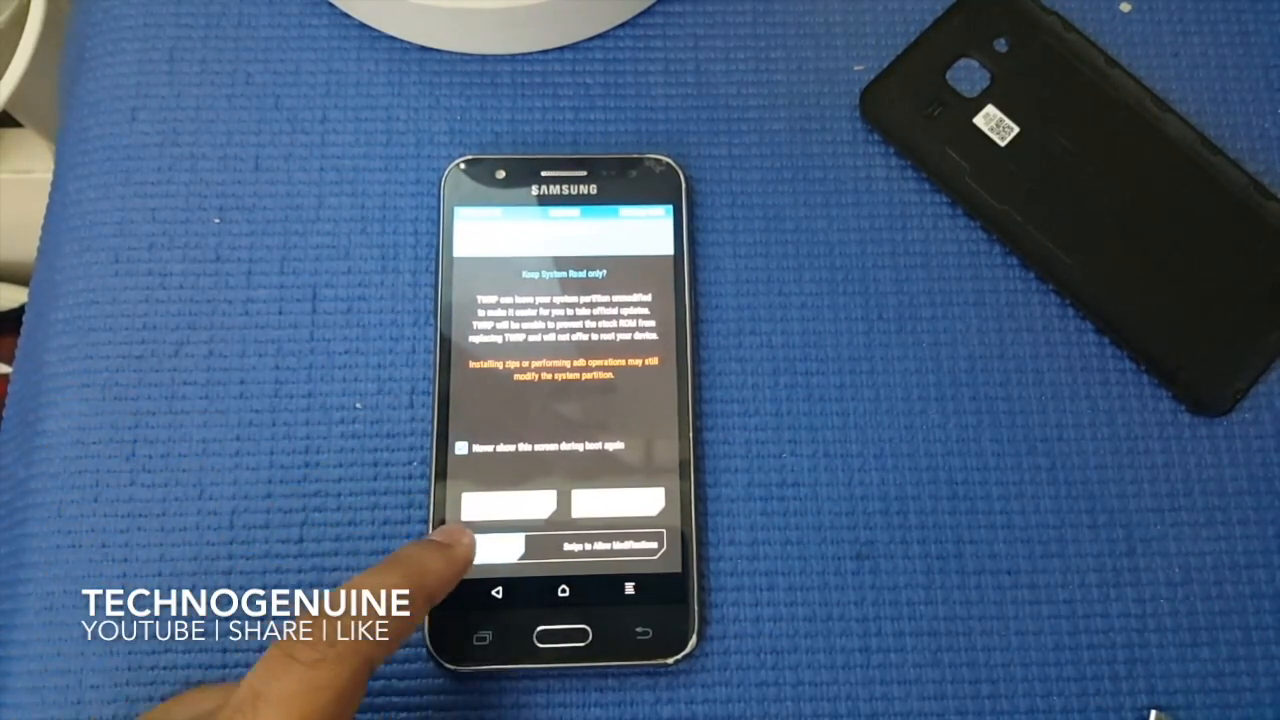
Swipe 'Swipe to Allow Modifications' in TWRP to permit system changes
drag(490, 547, 650, 547)
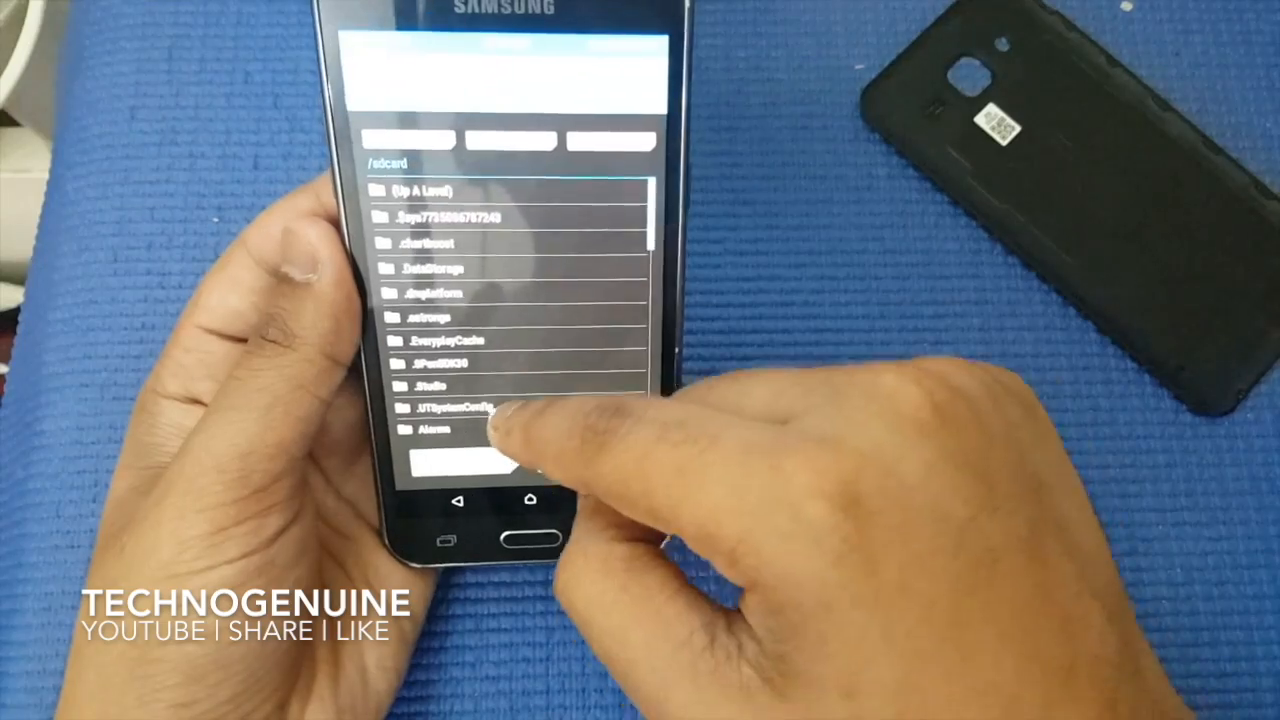
Scroll to the bottom of /sdcard and select the UPDATE-SuperSU zip
scroll(down, 3)
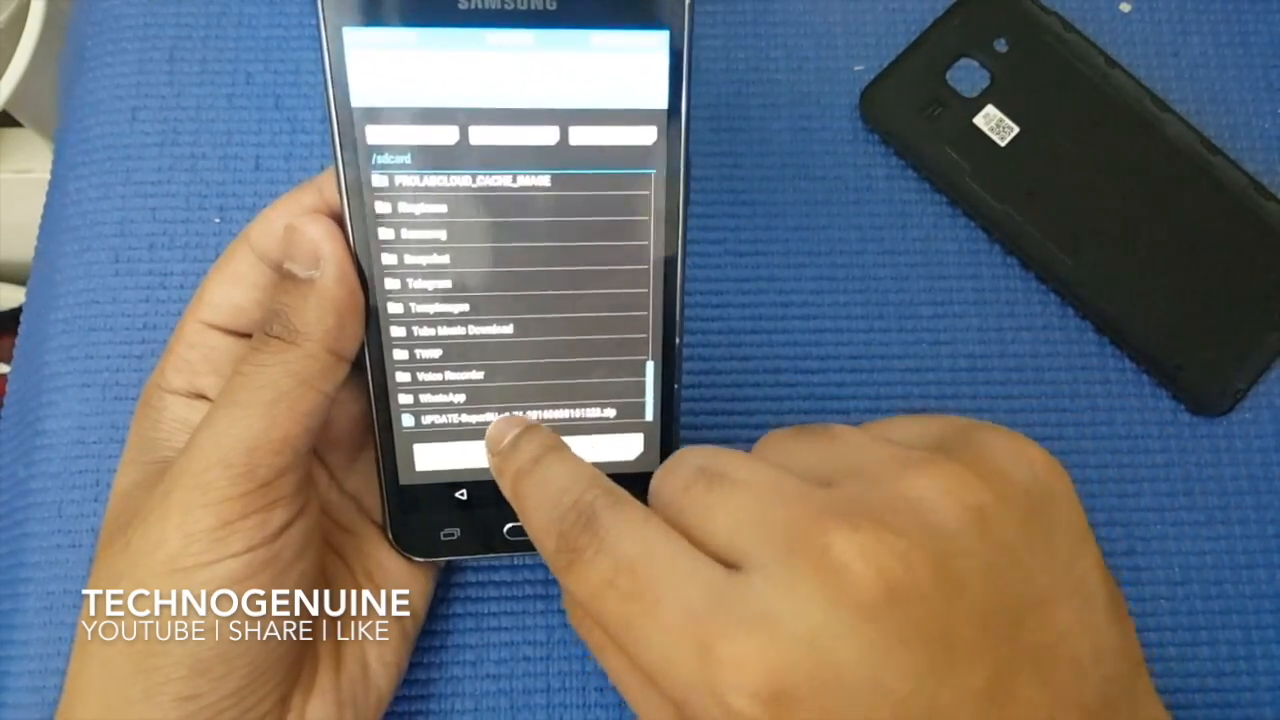
click(470, 415)
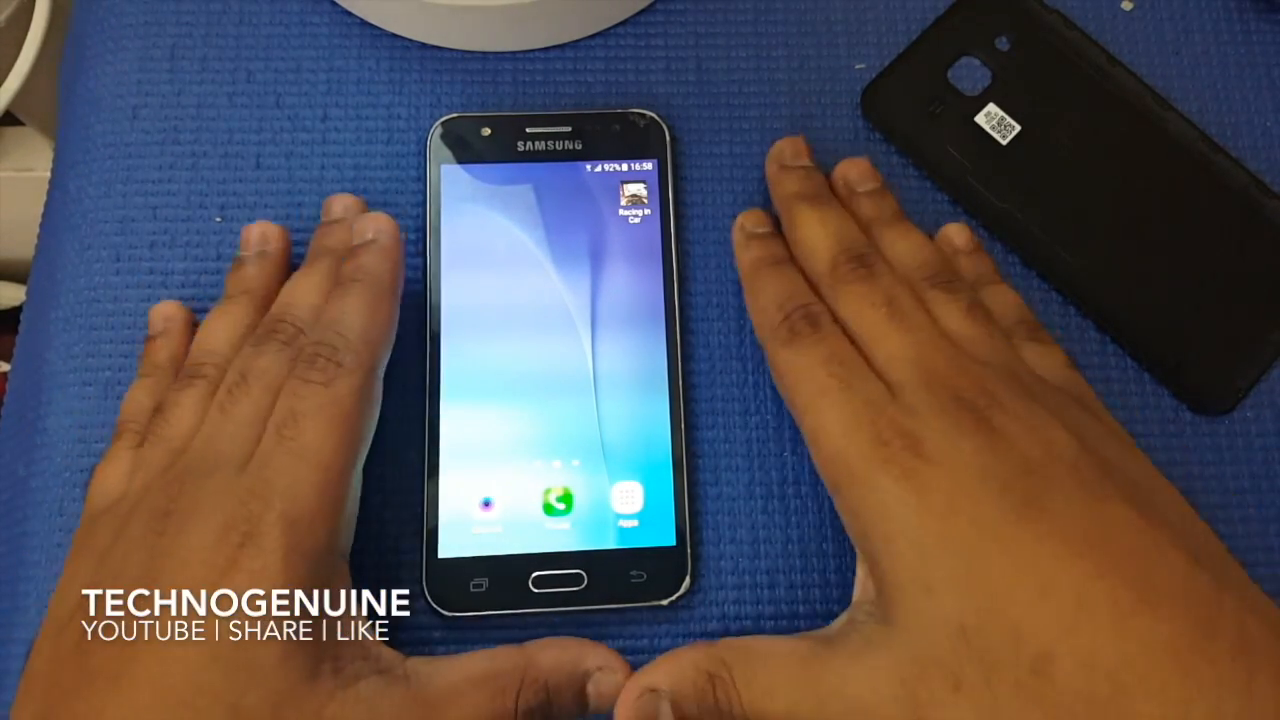
Launch Play Store from the app drawer and activate its search bar
click(632, 498)
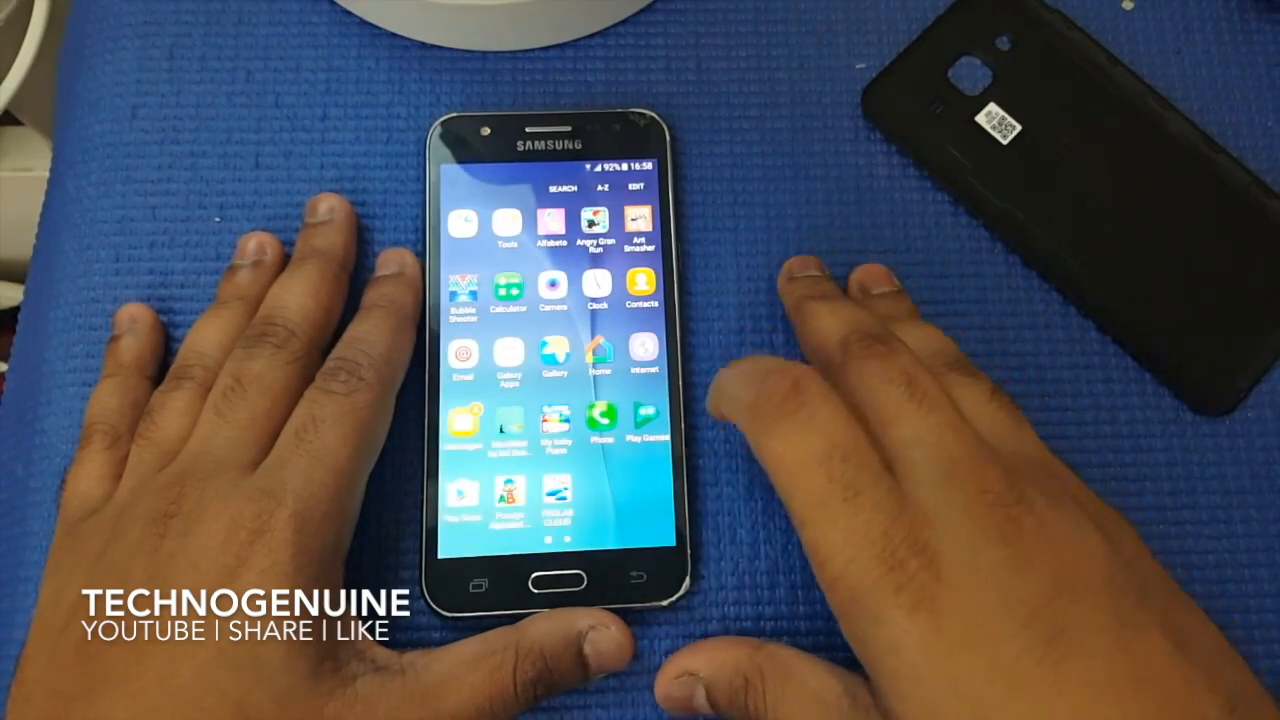
scroll(left, 3)
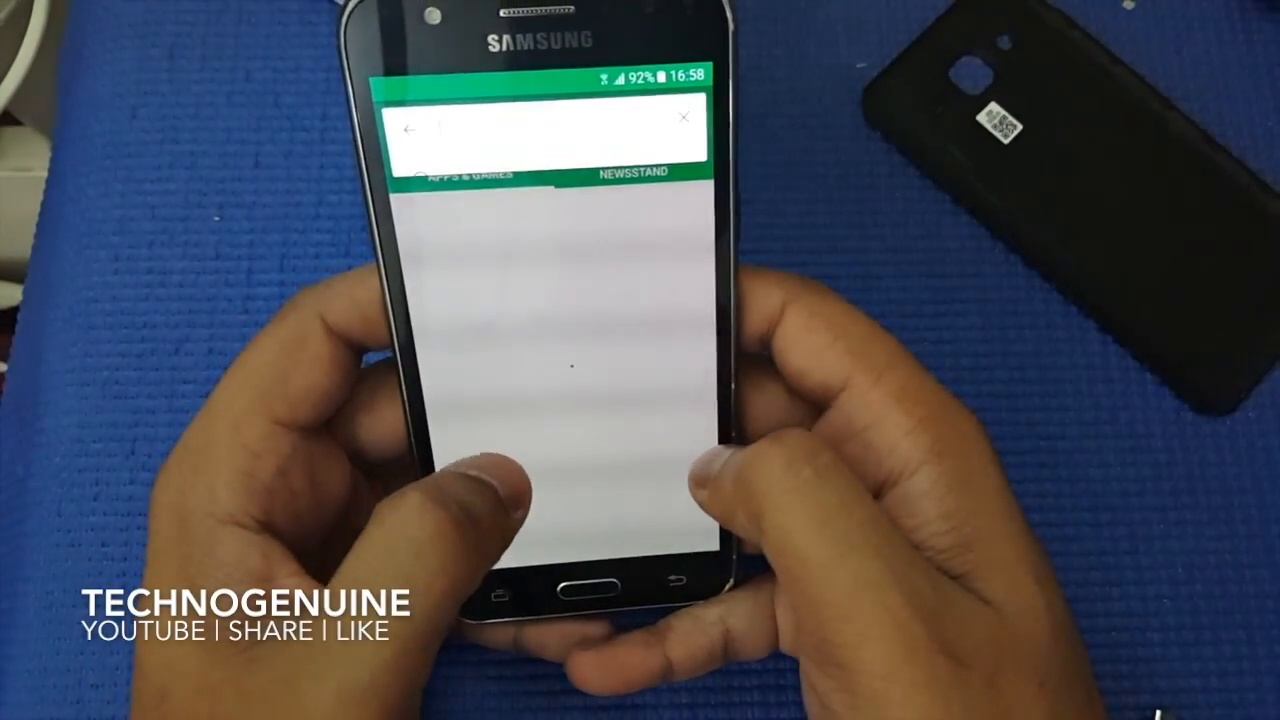
click(520, 130)
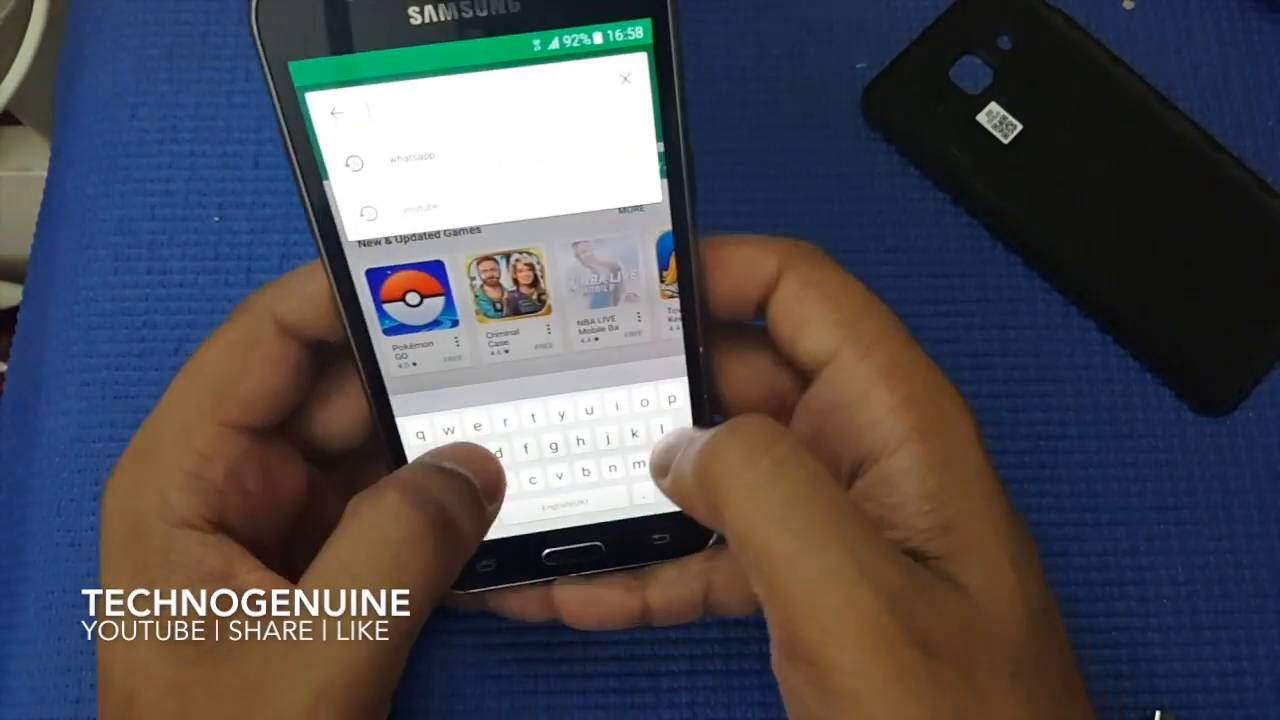